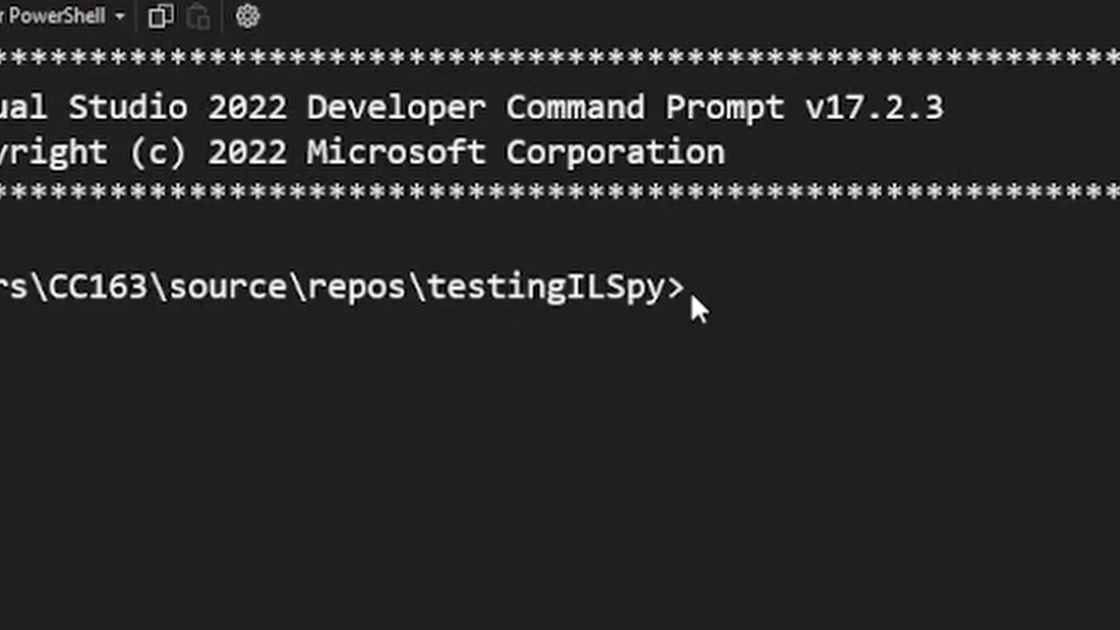
- Launch ildasm and load OpenCVIn5Minutes-Test.dll for disassembly
text(ildas)
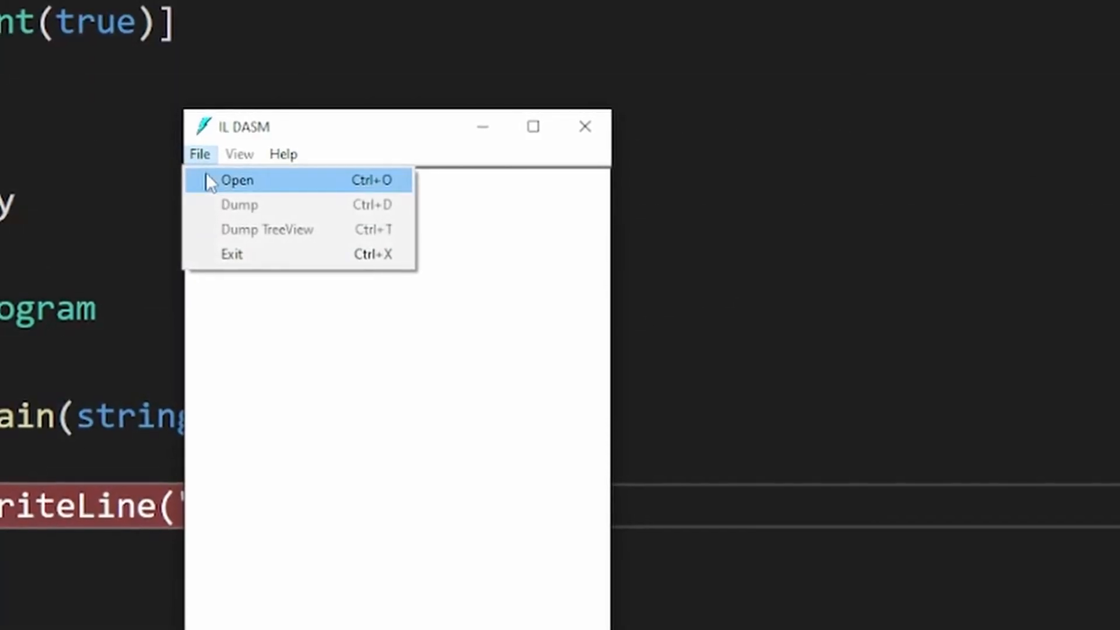
click(237, 179)
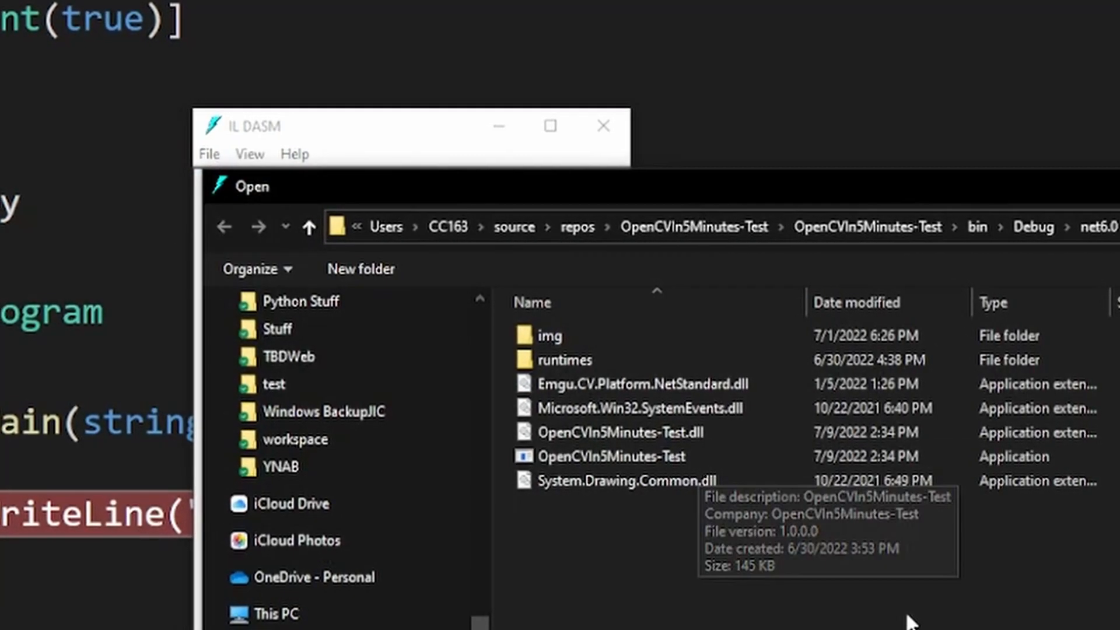
double_click(609, 456)
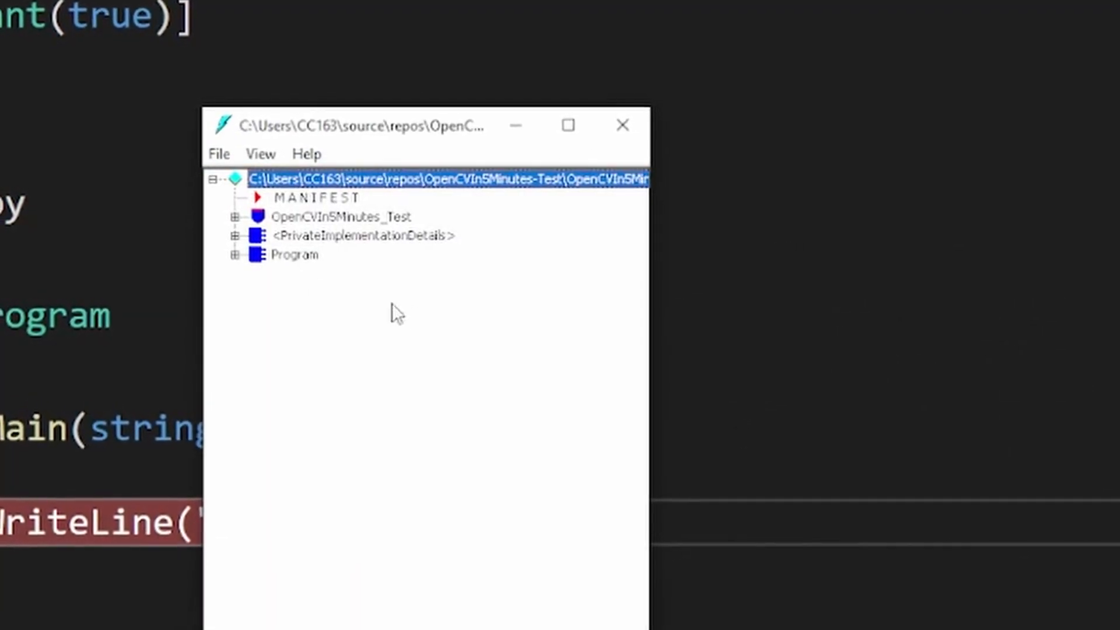
- Expand the OpenCVIn5Minutes_Test namespace and EdgeDetection class, showing lessonThree's CIL disassembly
click(236, 217)
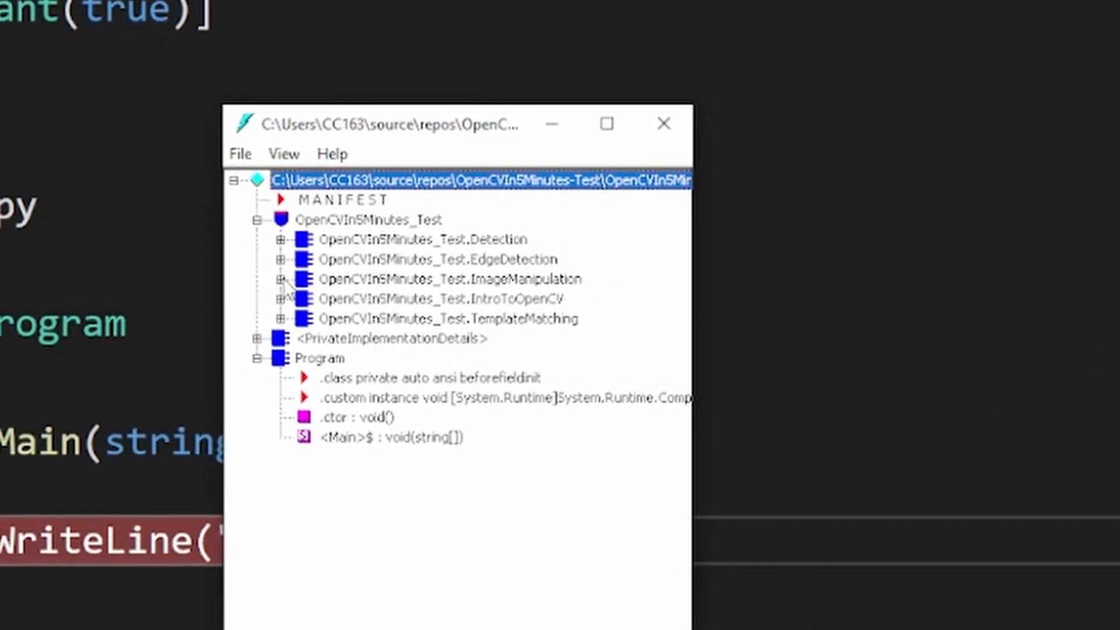
click(281, 260)
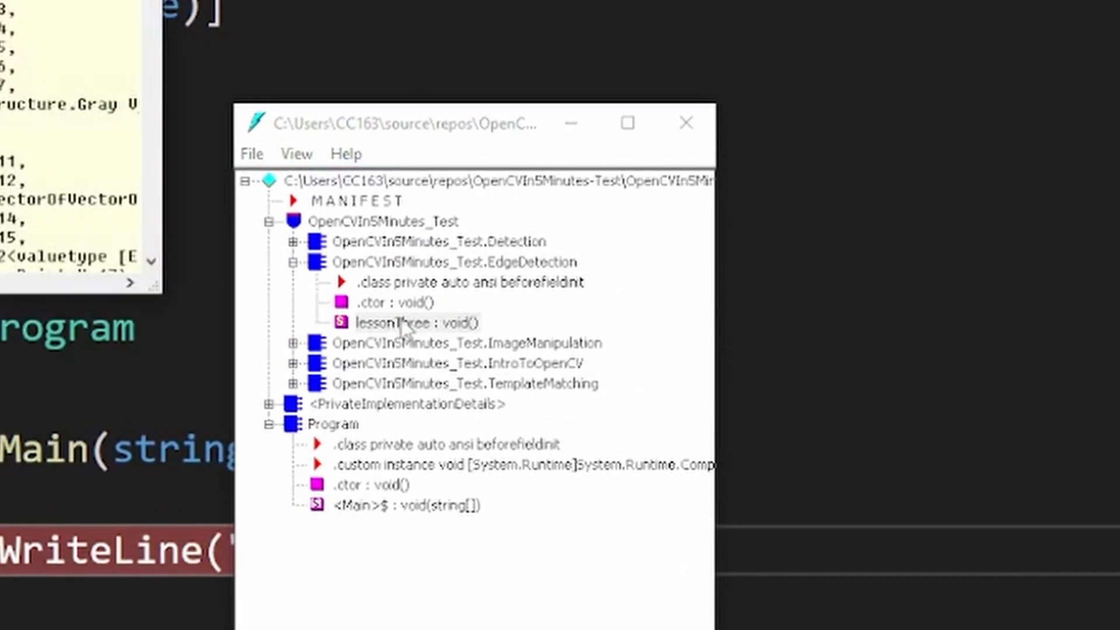
double_click(397, 322)
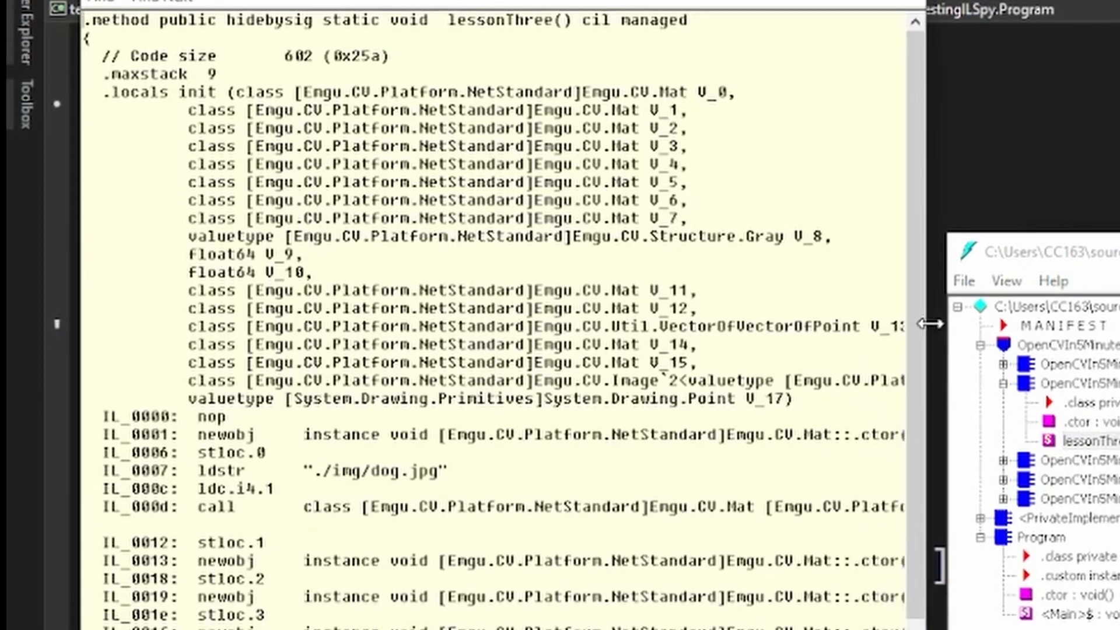
- Scroll lessonThree's IL down to the GaussianBlur, Sobel and sobelX/sobelY/sobelXY Imshow calls
scroll(down, 3)
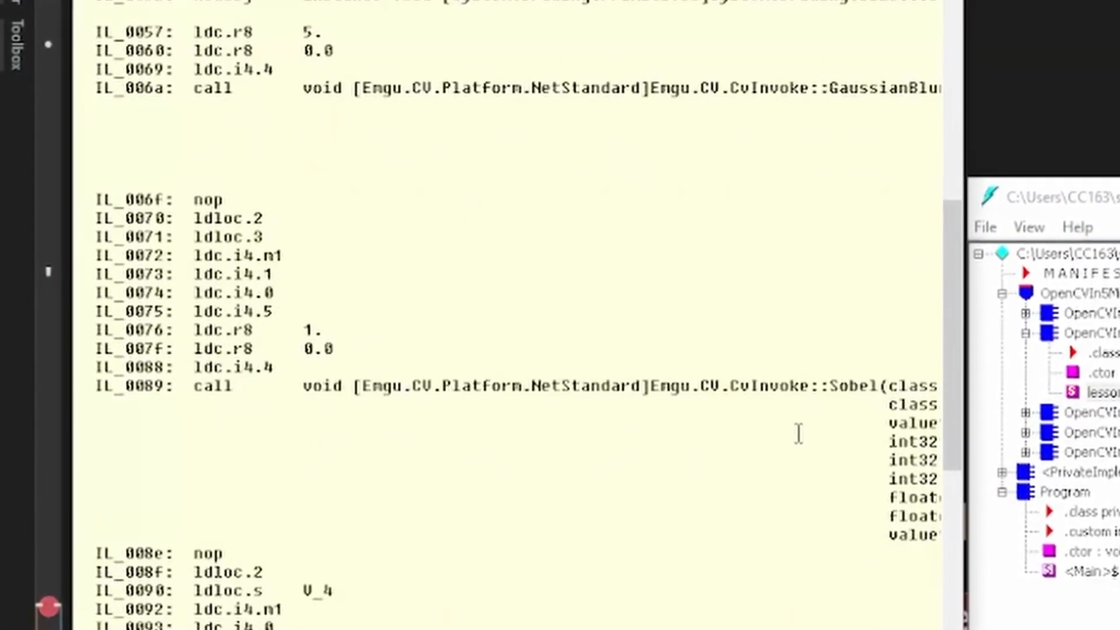
scroll(down, 3)
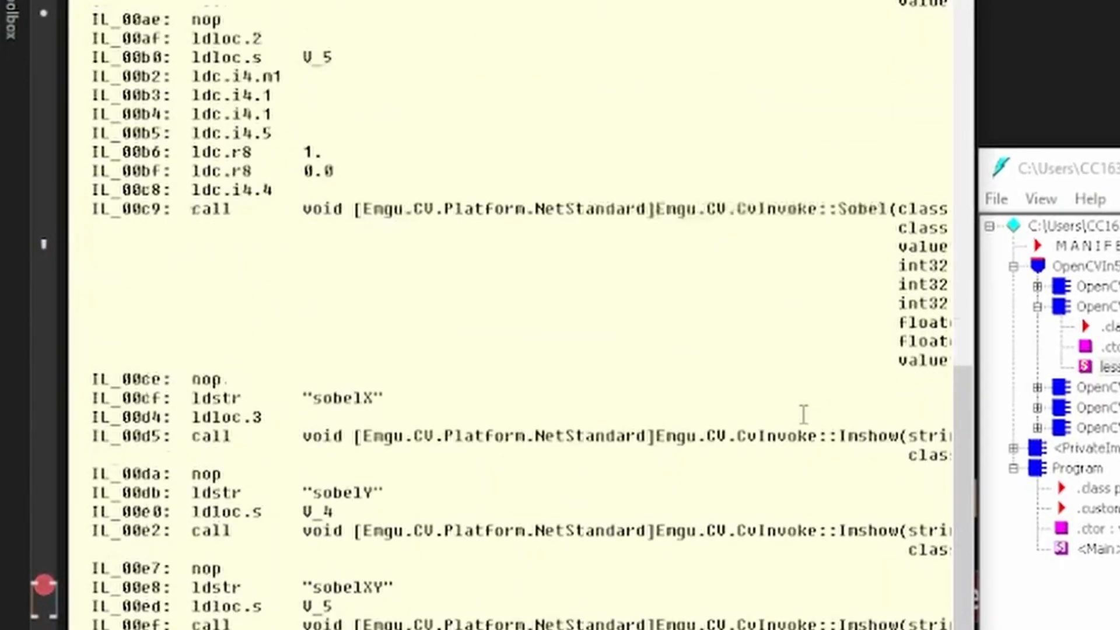